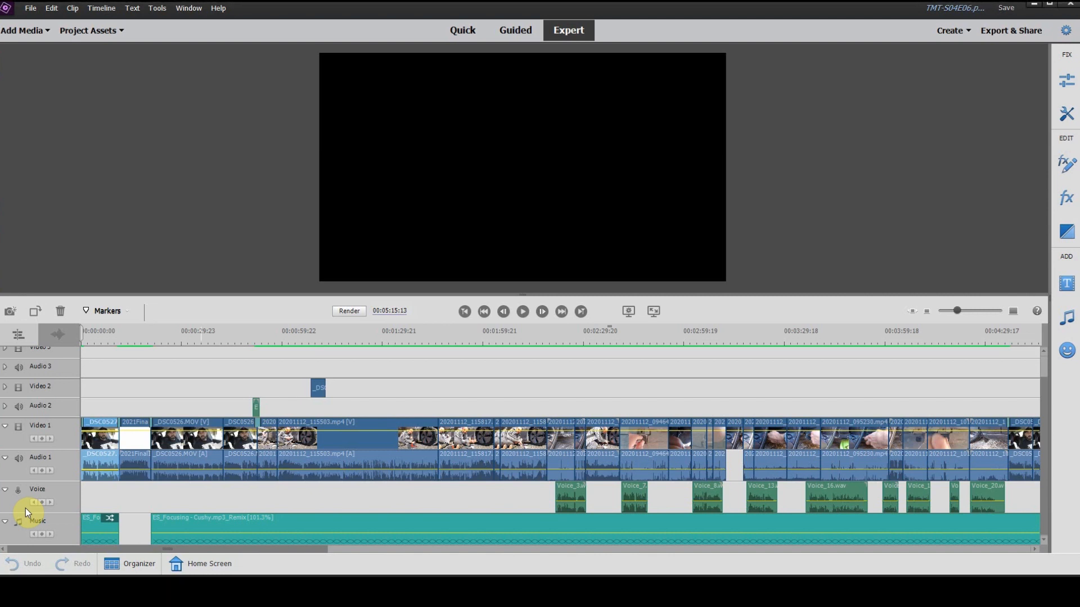
{"action": "mouse_move", "coordinate": [30, 541]}
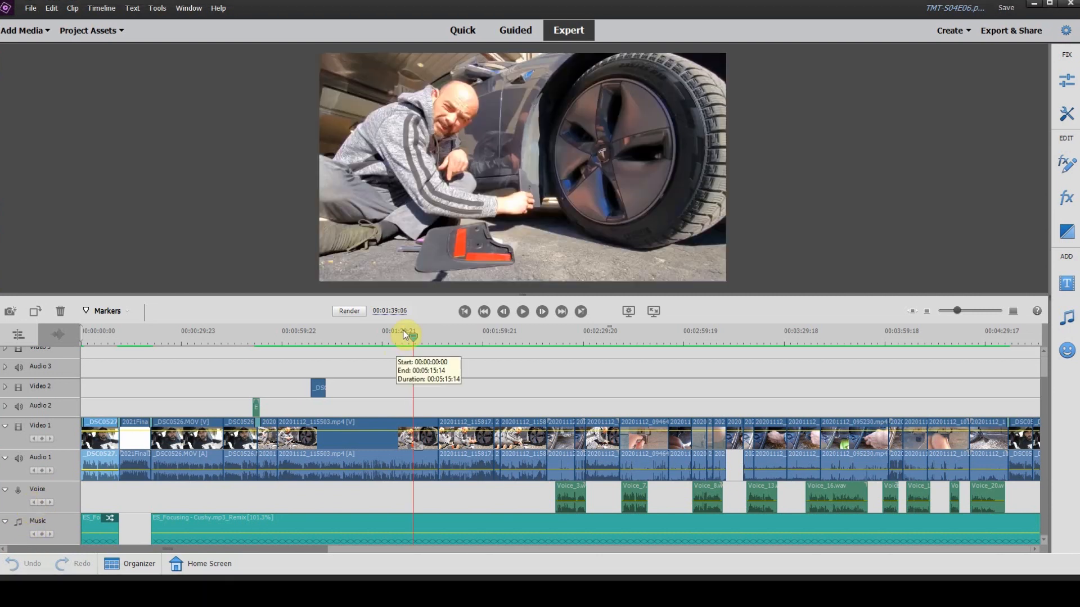
- Place the current-time indicator at about 00:01:41 where narration should start
{"action": "left_click", "coordinate": [483, 337]}
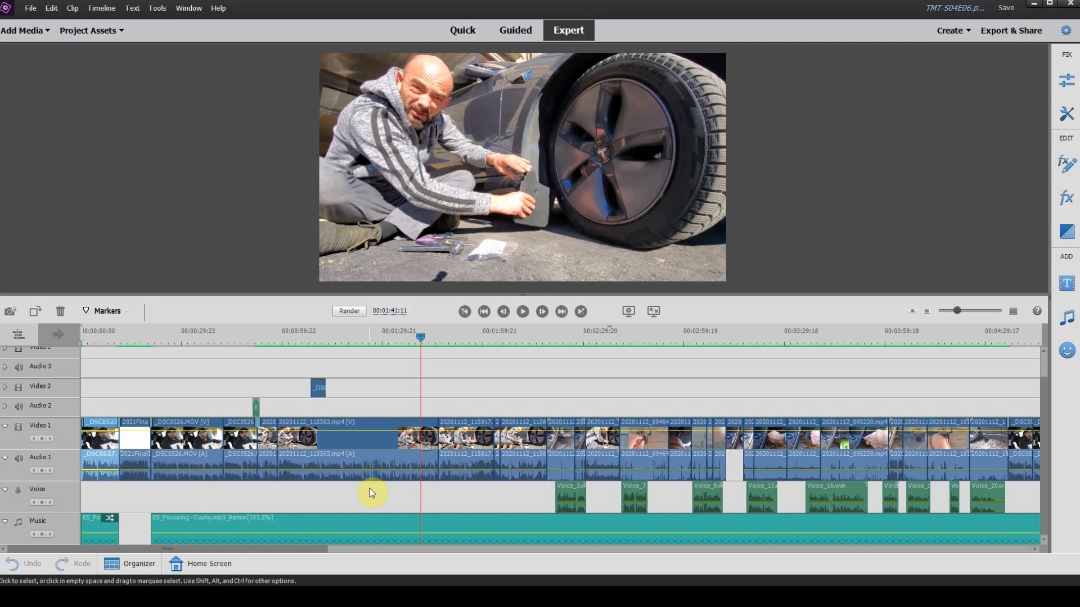
{"action": "mouse_move", "coordinate": [356, 481]}
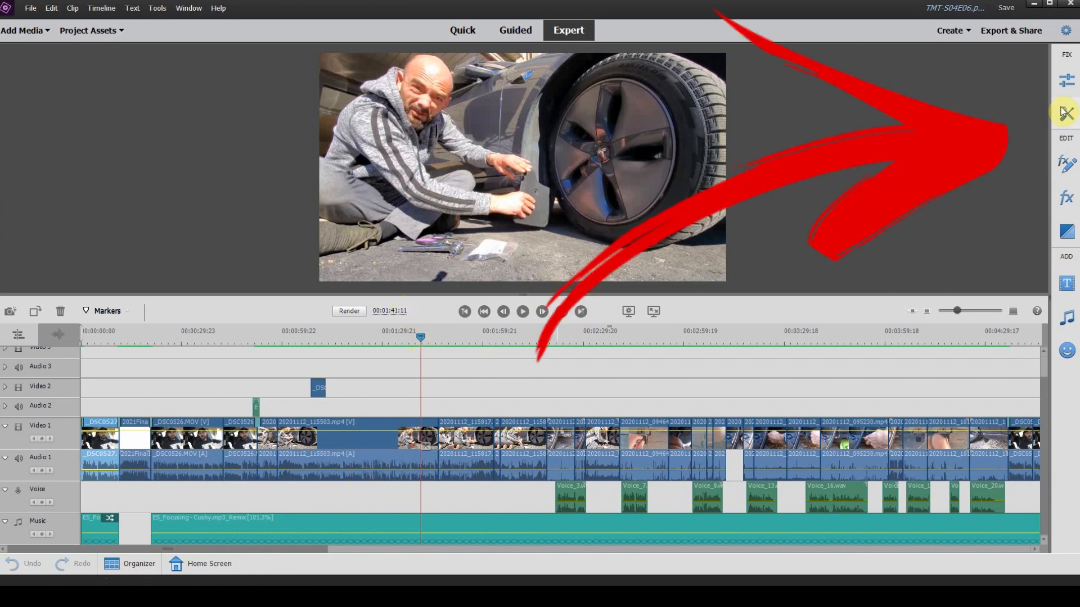
- Show the Tools panel's Audio tab listing Audio Mixer, Narration and Smart Mix
{"action": "left_click", "coordinate": [1066, 114]}
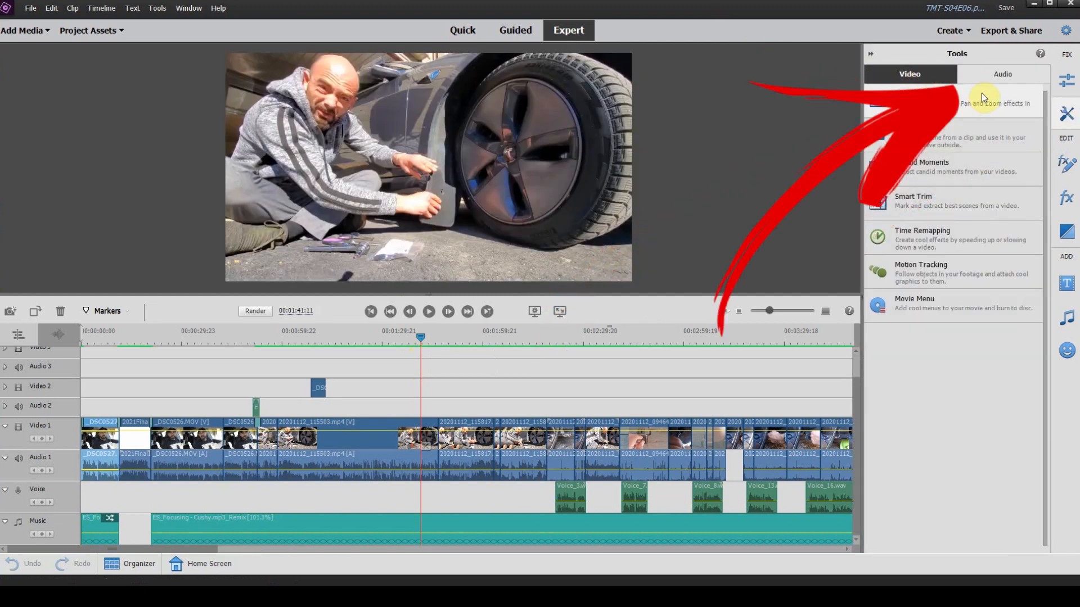
{"action": "left_click", "coordinate": [1002, 75]}
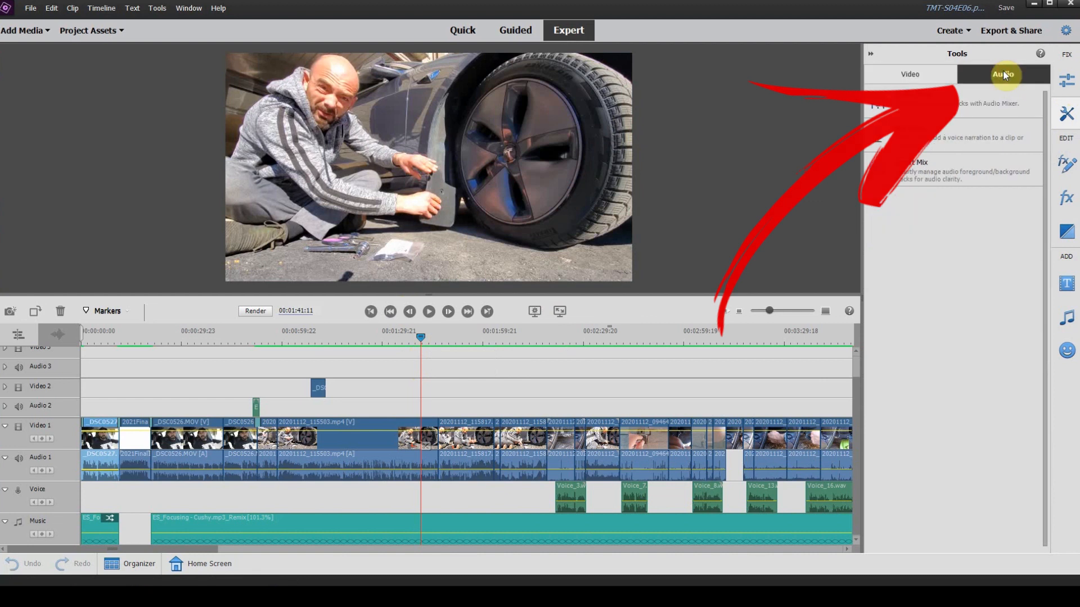
{"action": "left_click", "coordinate": [1002, 75]}
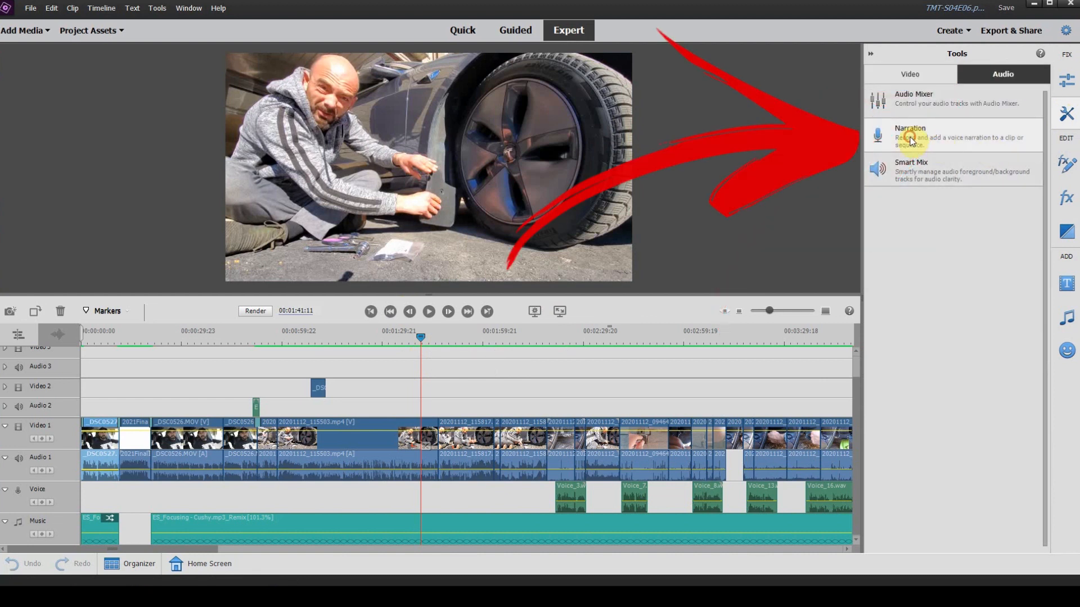
- Start the Narration recorder and fine-tune the Mic Sensitivity slider level
{"action": "left_click", "coordinate": [910, 136]}
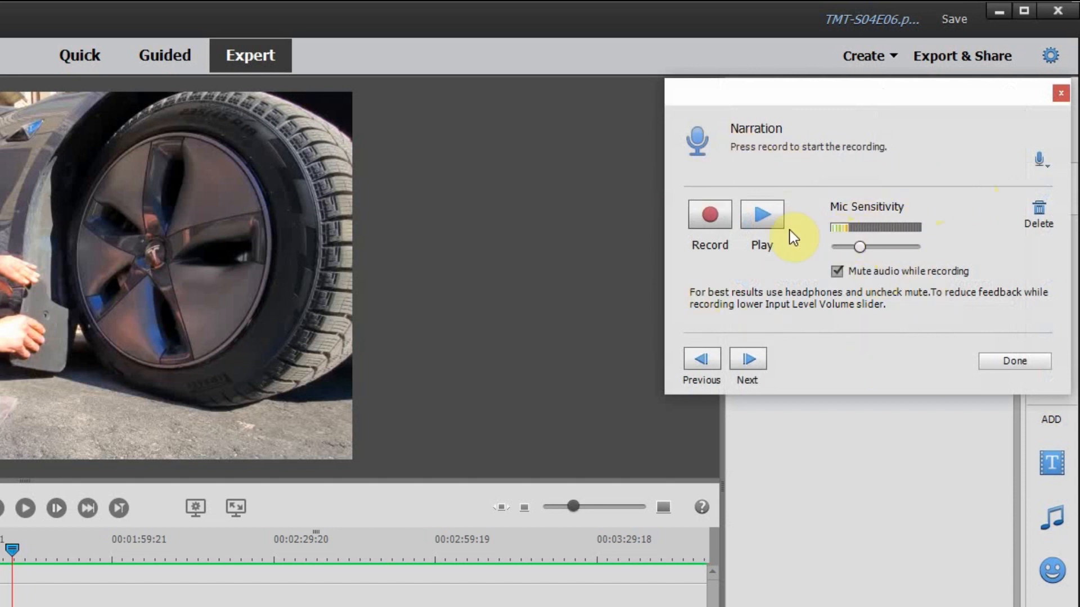
{"action": "left_click_drag", "start_coordinate": [859, 246], "coordinate": [863, 241]}
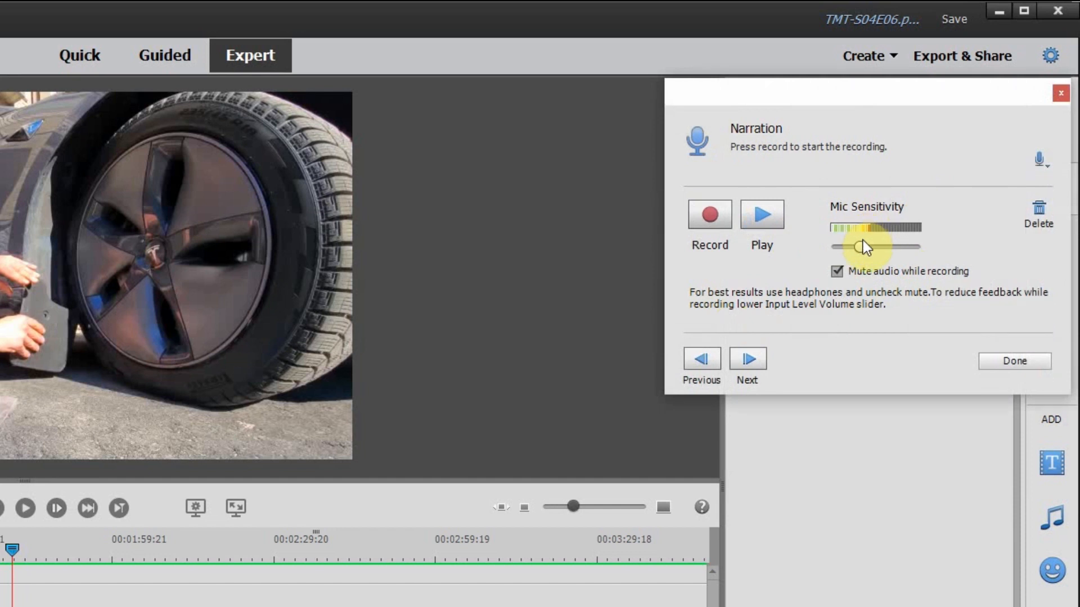
{"action": "left_click_drag", "start_coordinate": [866, 246], "coordinate": [859, 246]}
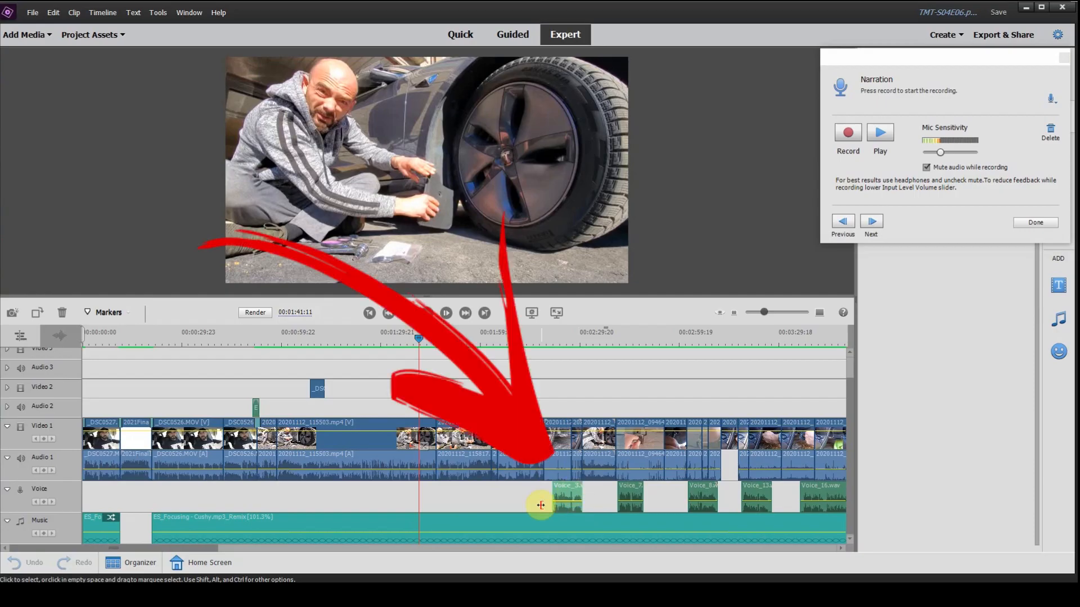
{"action": "left_click", "coordinate": [425, 312]}
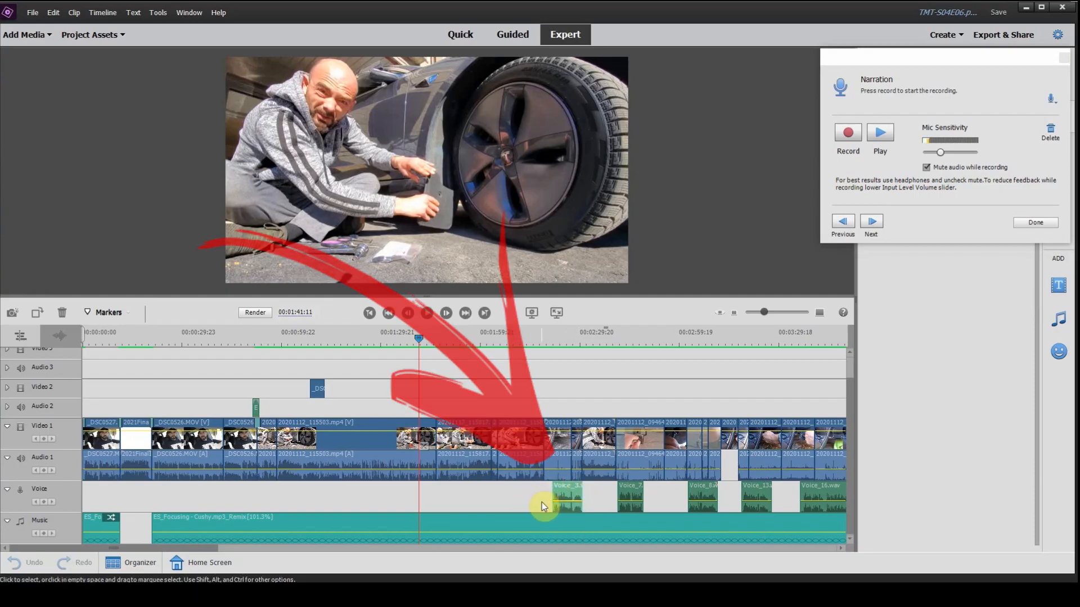